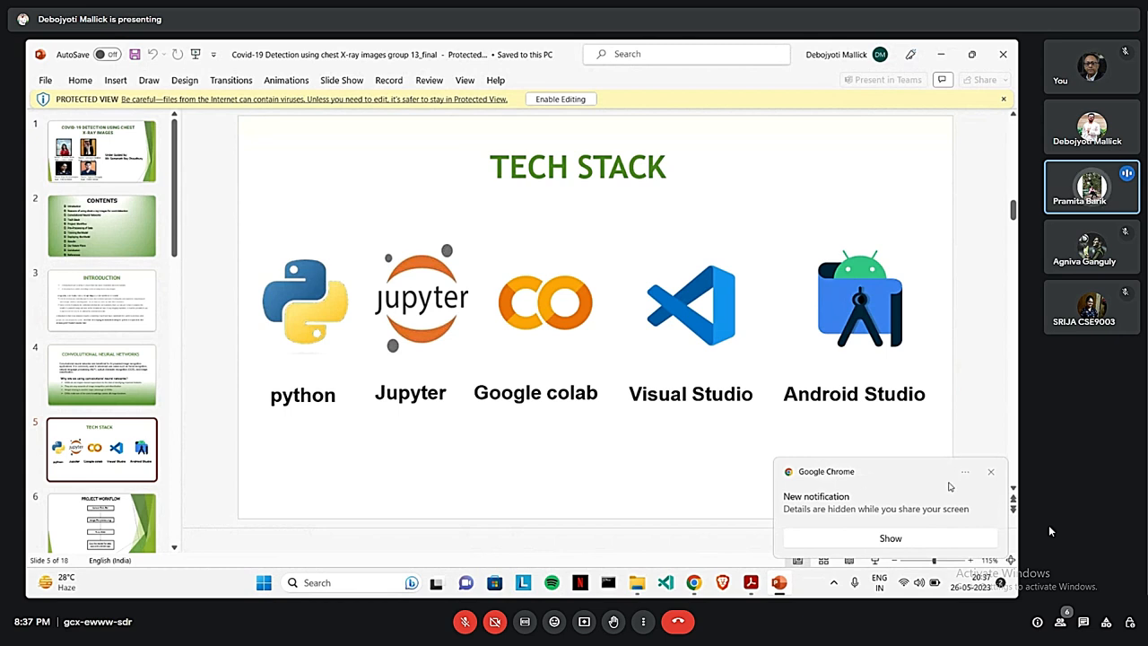
Step: Advance from the Tech Stack slide to the Project Workflow slide
click(990, 469)
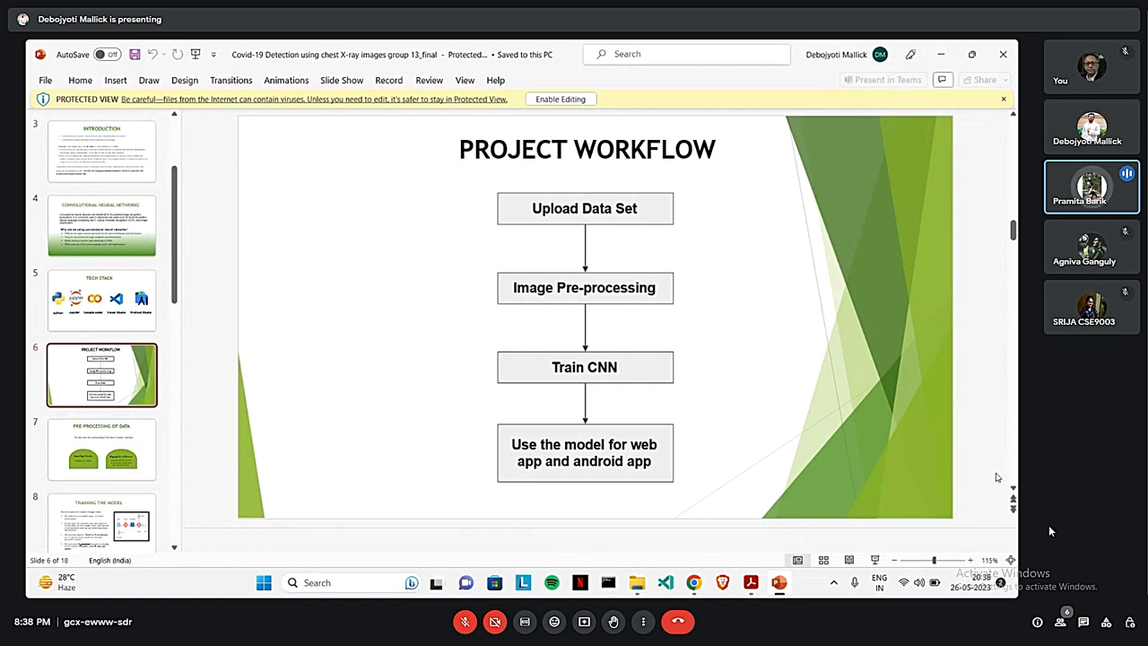
Step: Advance past the preprocessing slide to the Training the Model slide
click(101, 449)
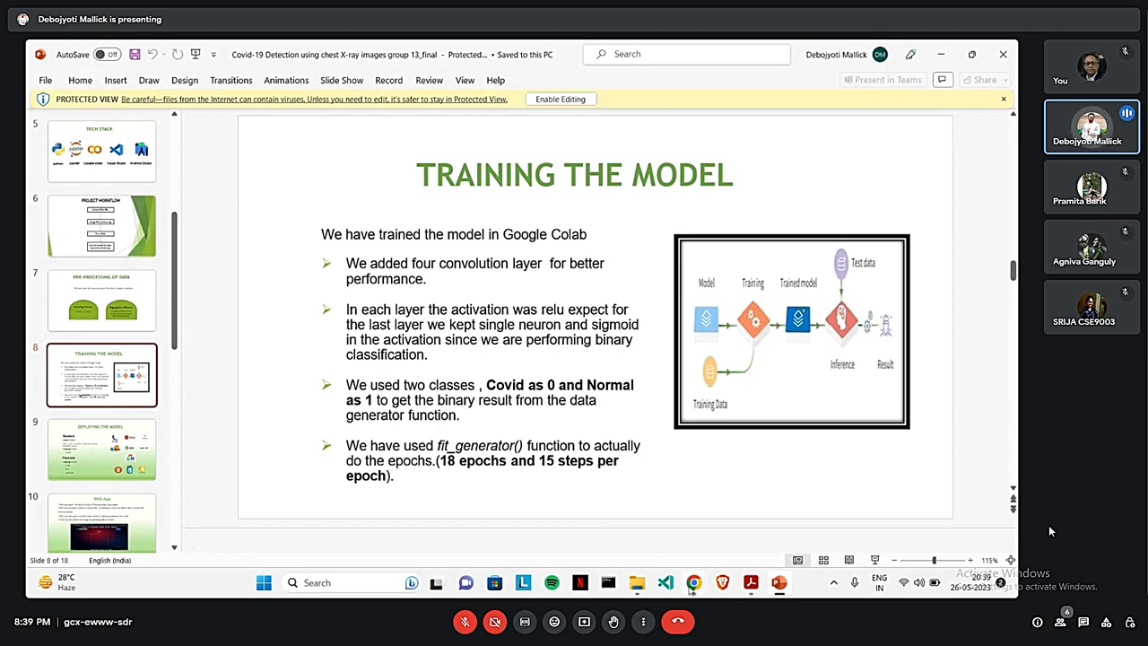
Step: Switch to the Covid_19.ipynb Colab tab and reach the imports and Sequential model cell
click(692, 581)
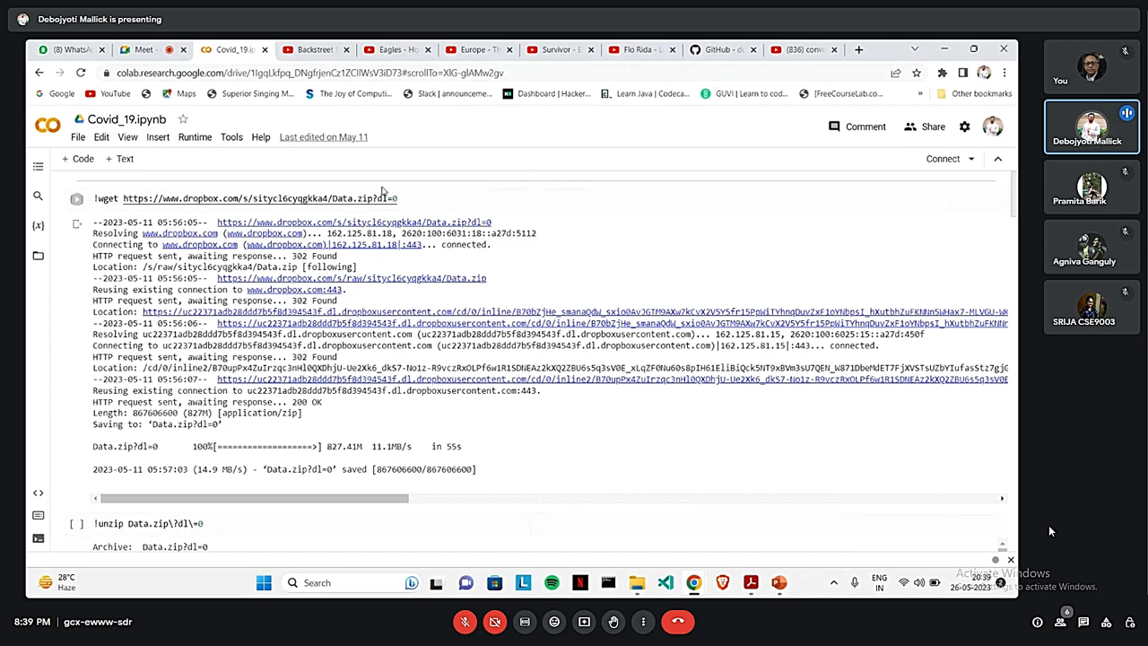
click(247, 197)
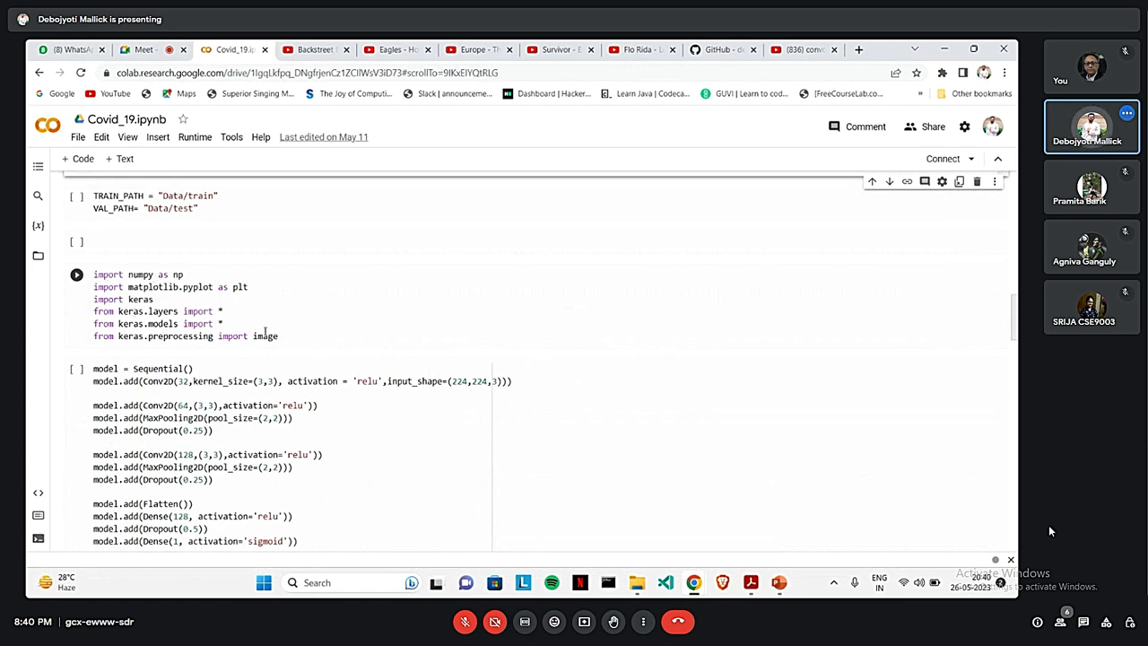
Step: Scroll from the model-building code down to the model.summary() layer table
scroll(down, 3)
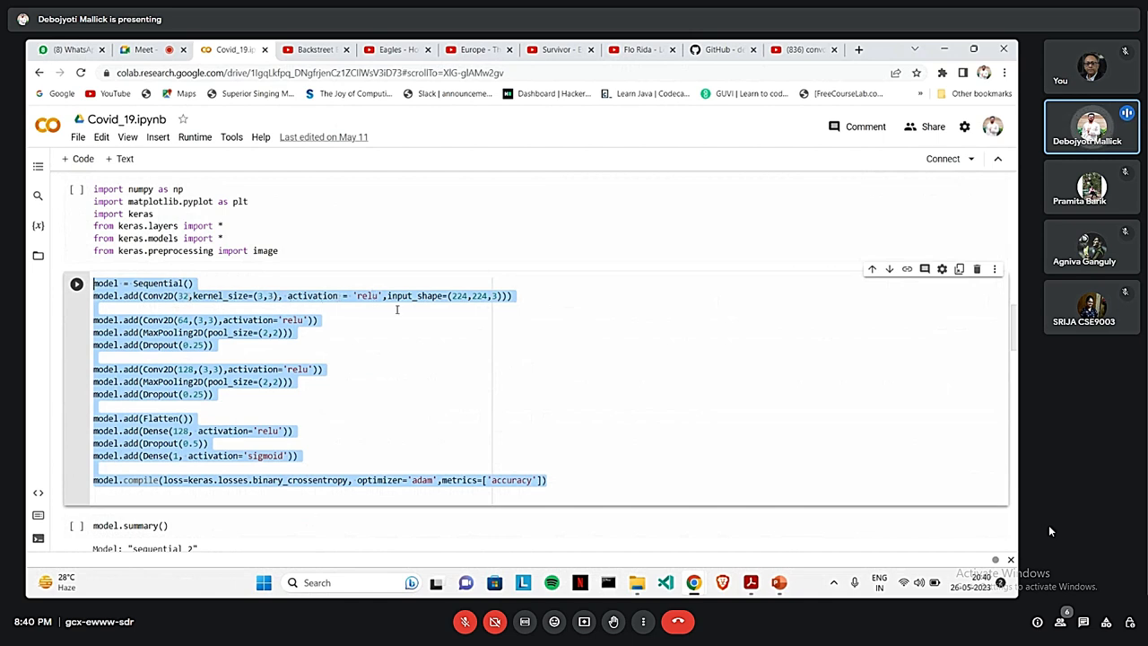
mouse_move(466, 305)
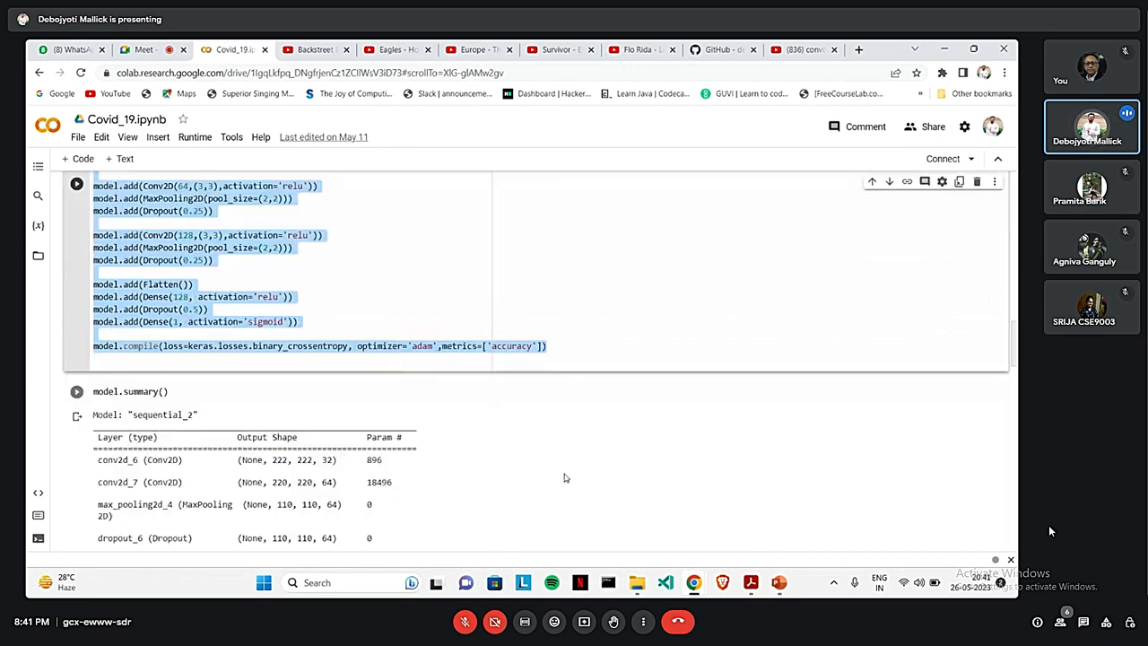
scroll(down, 3)
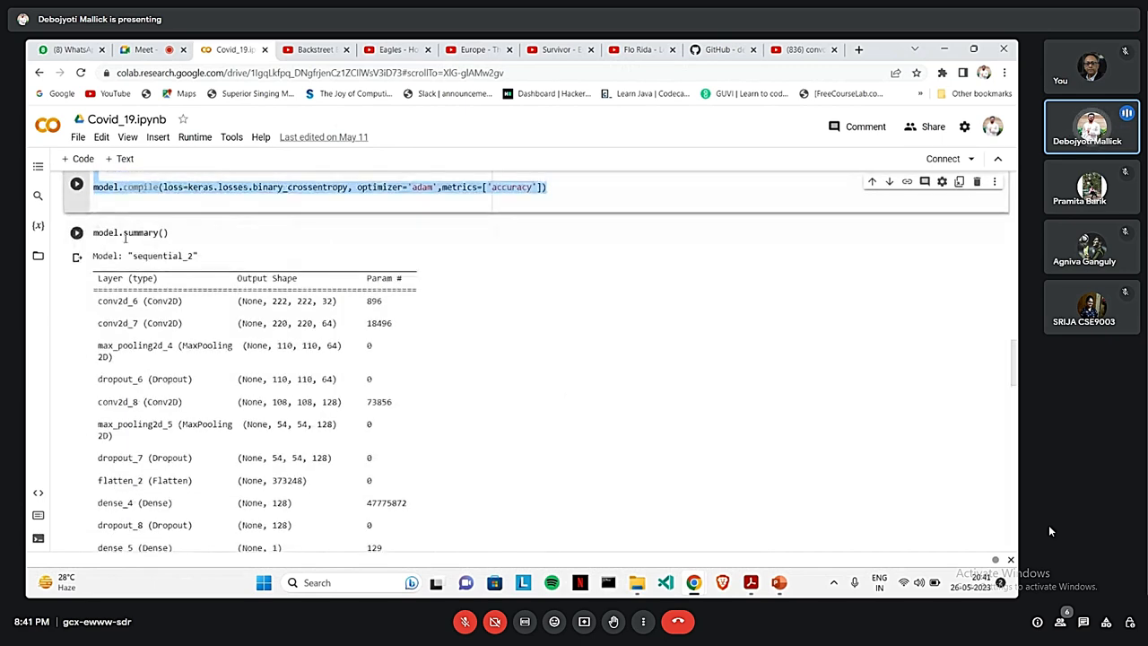
Step: Highlight the trainable parameter count 47,869,249 and move past the train and validation generators
scroll(down, 3)
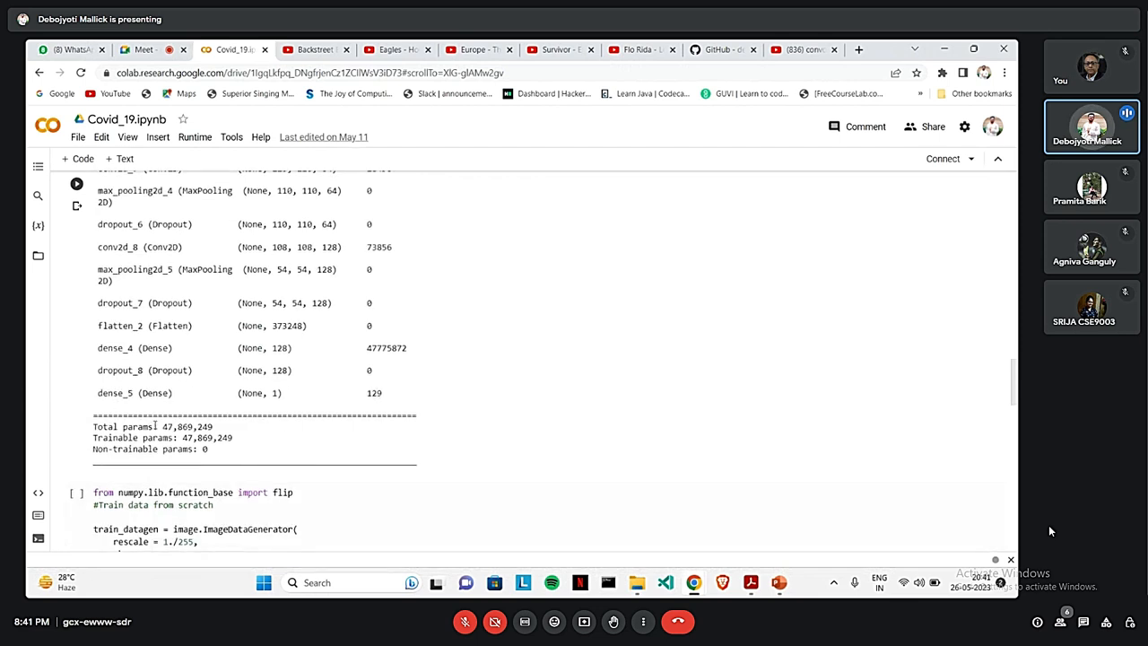
double_click(186, 427)
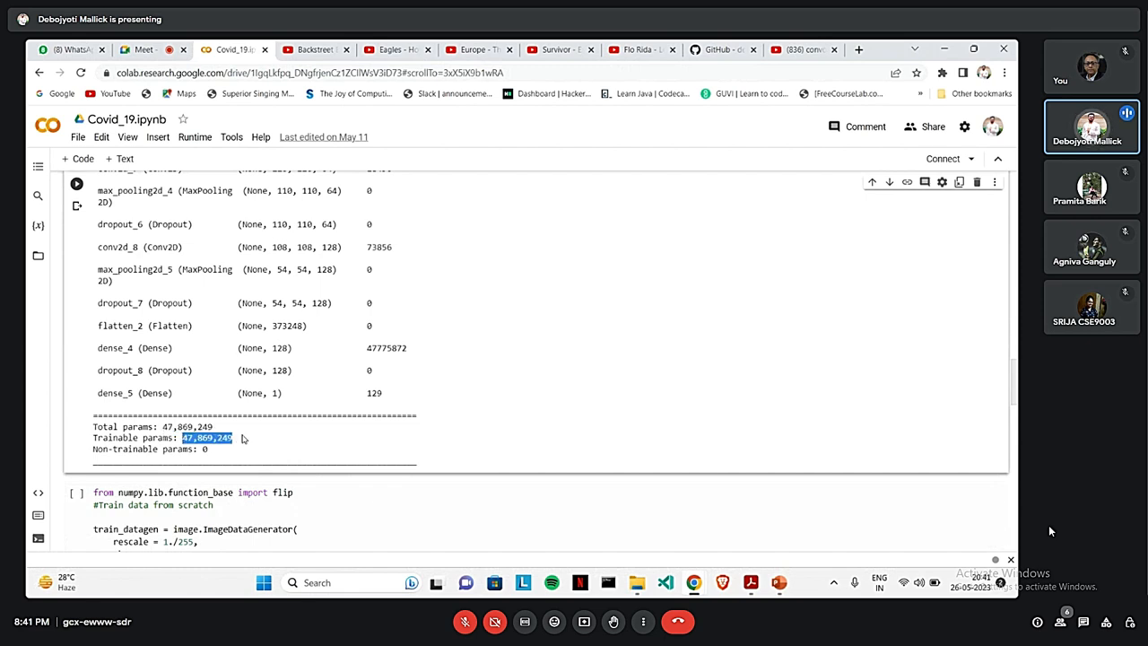
scroll(down, 3)
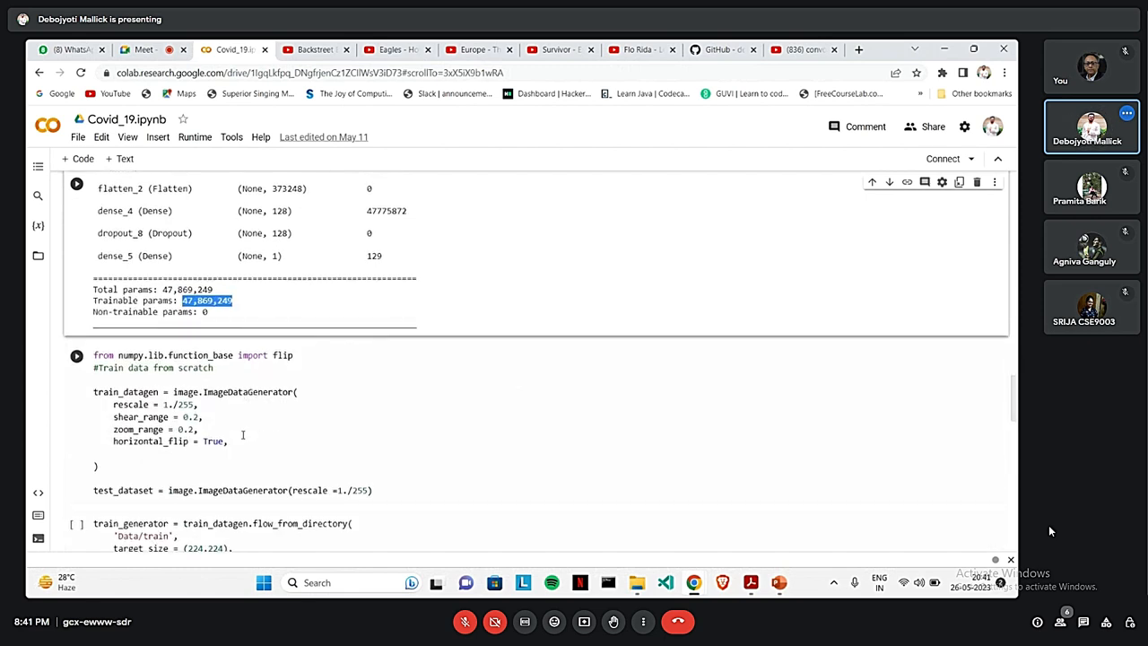
scroll(down, 3)
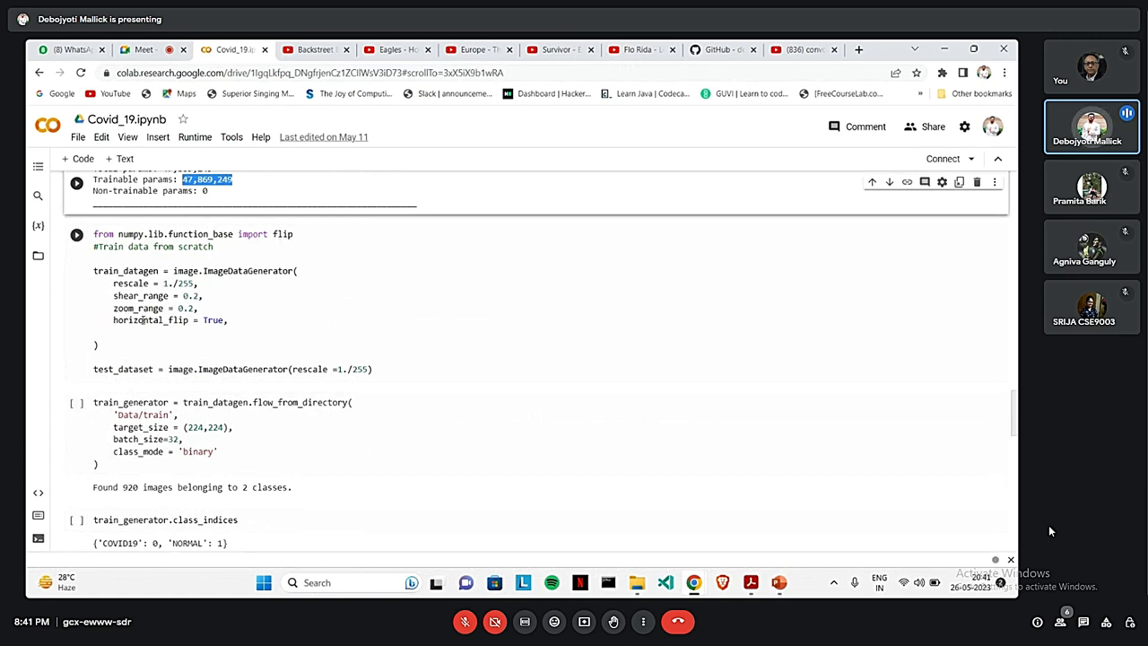
Step: Reach the model.fit_generator training cell with its epoch accuracy output
scroll(down, 3)
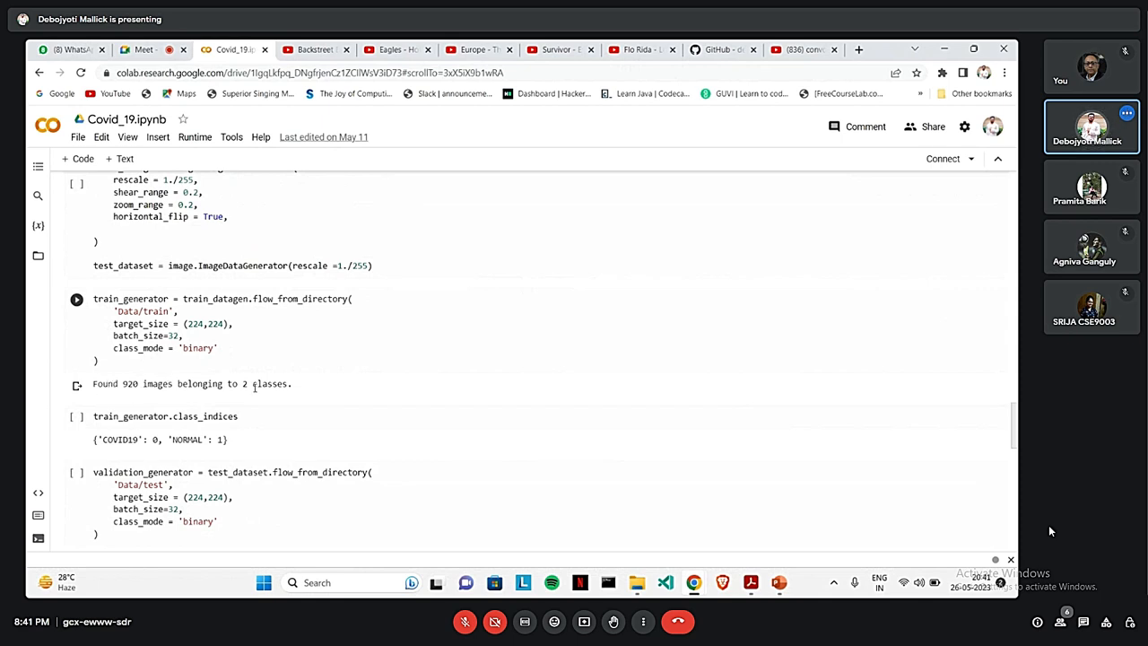
scroll(down, 3)
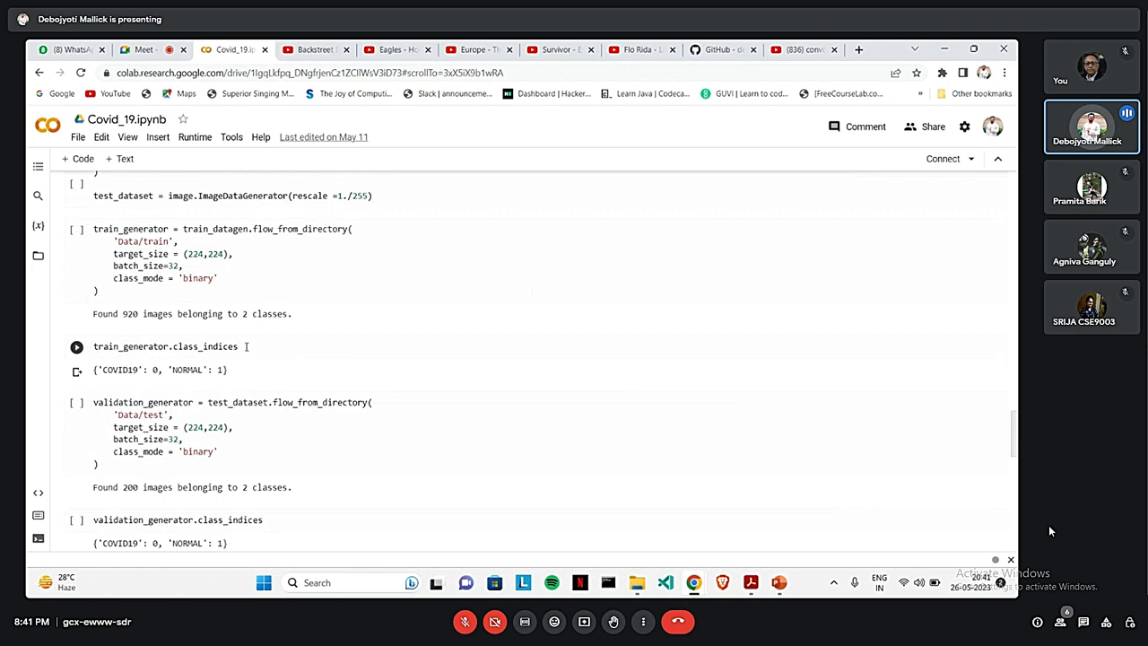
scroll(down, 3)
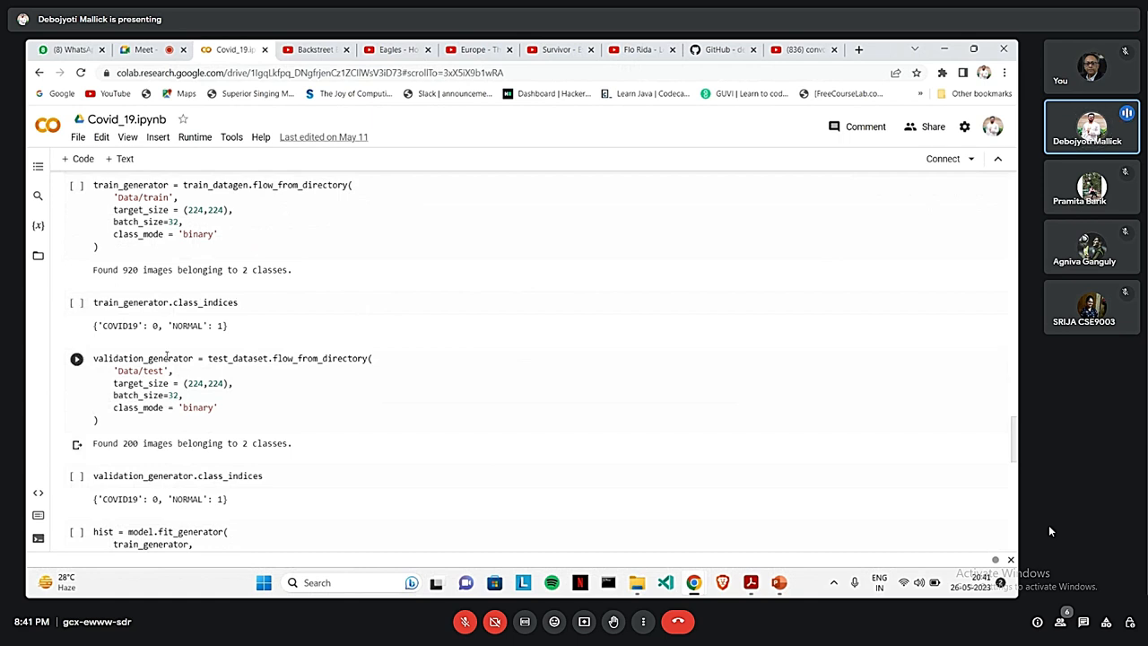
scroll(down, 3)
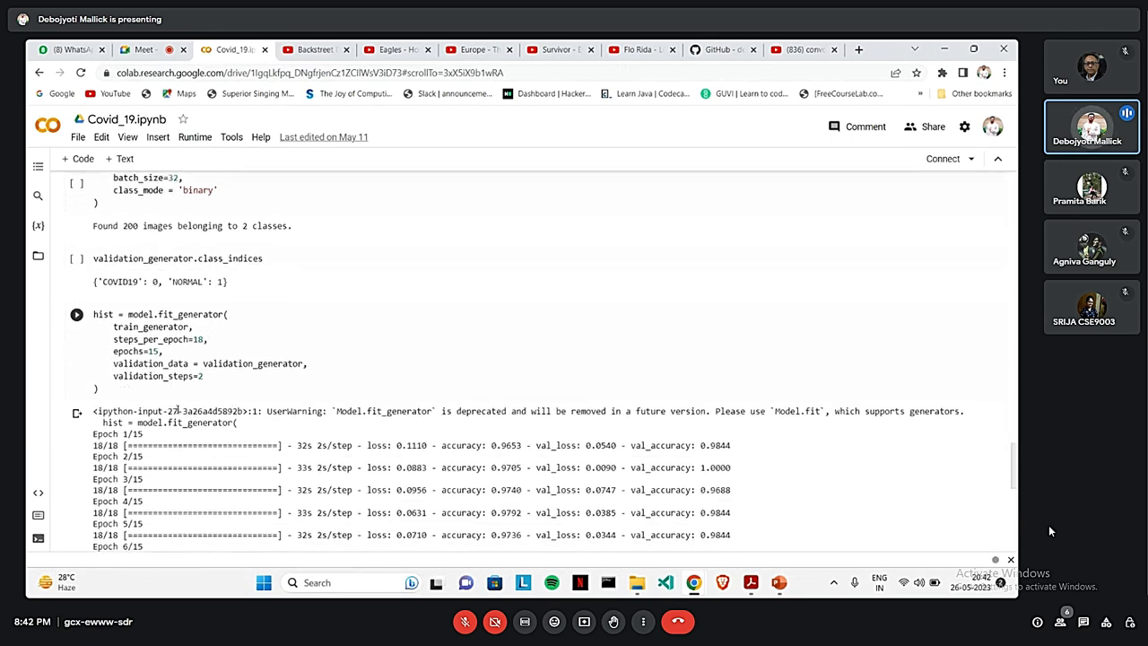
Step: Scroll through the fit_generator output to the end of Epoch 15/15
scroll(down, 3)
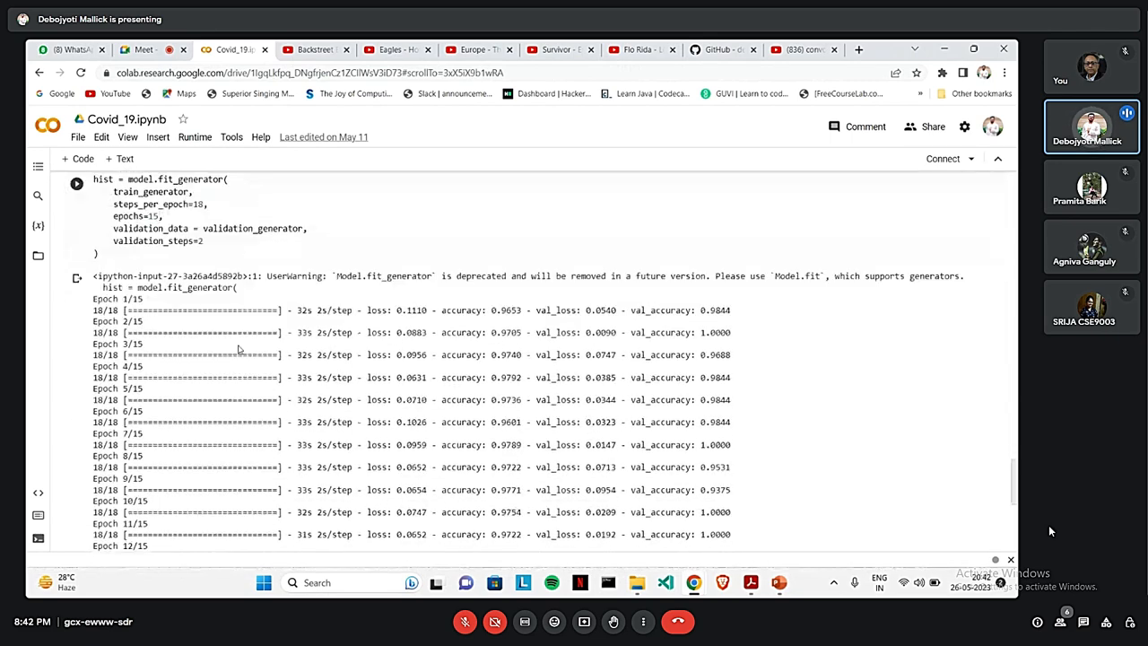
scroll(down, 3)
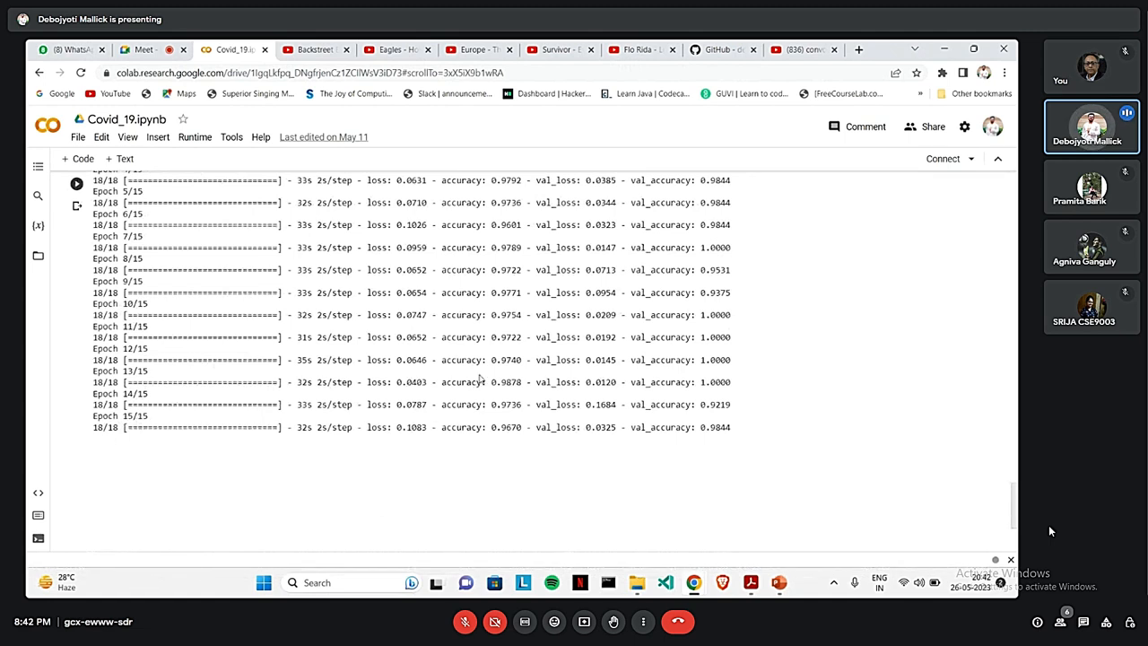
double_click(507, 427)
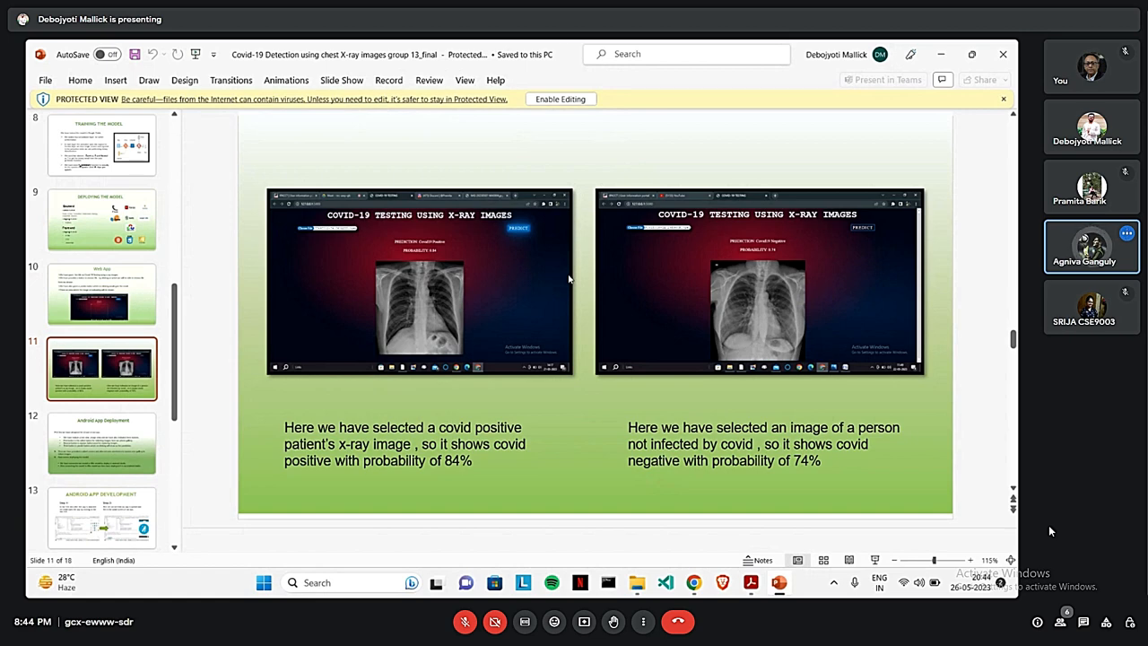
Step: Show slide 12, Android App Deployment, and advance toward the phone demo
click(100, 441)
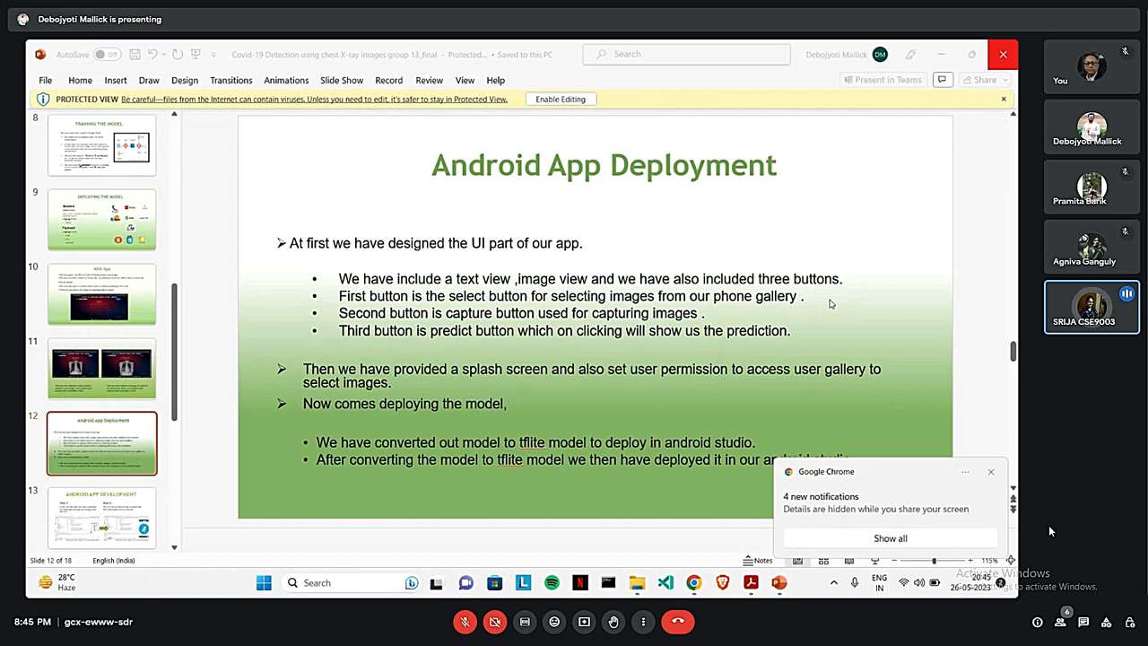
click(990, 471)
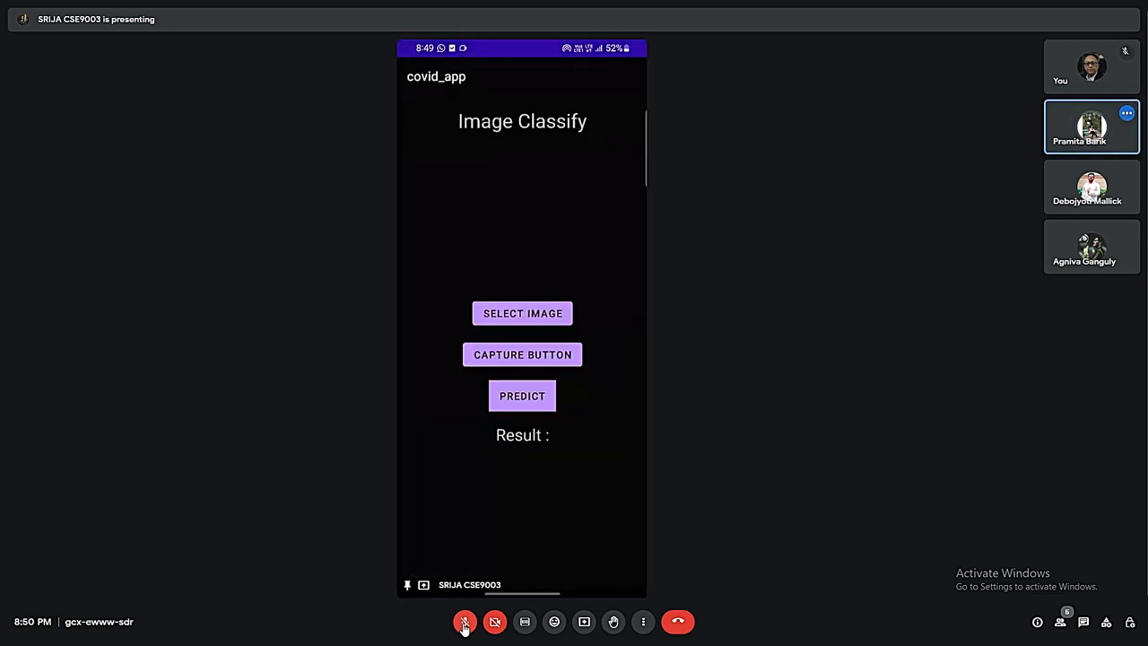
Step: Follow the covid_app demo as Select Image loads a chest X-ray and the phone share stops
click(522, 312)
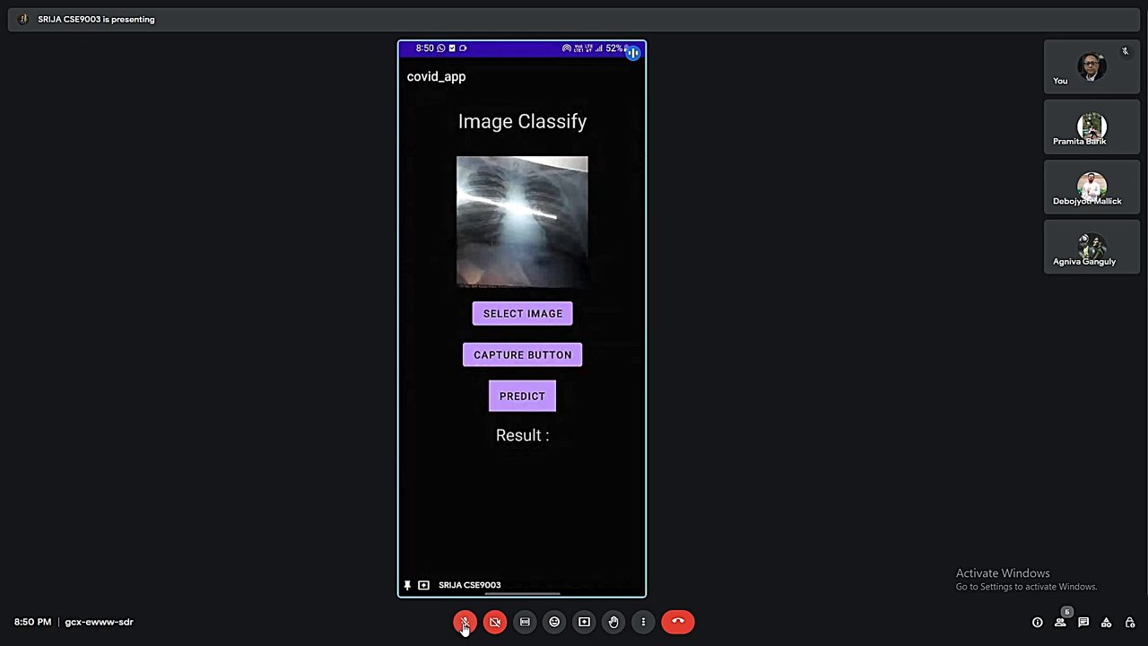
click(522, 396)
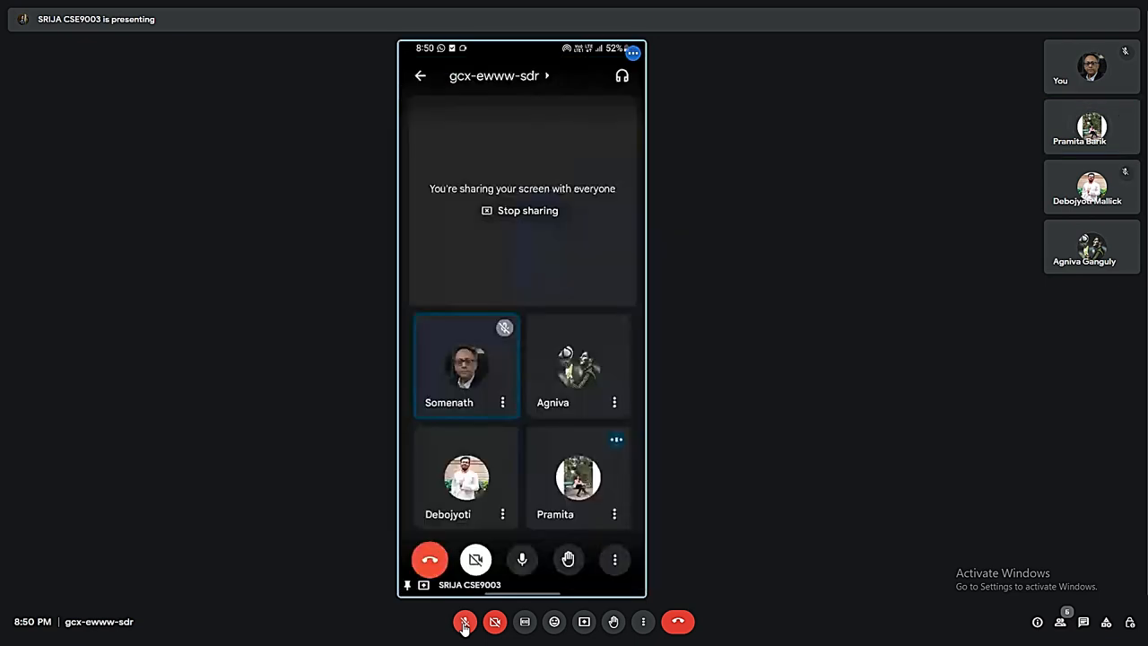
click(465, 621)
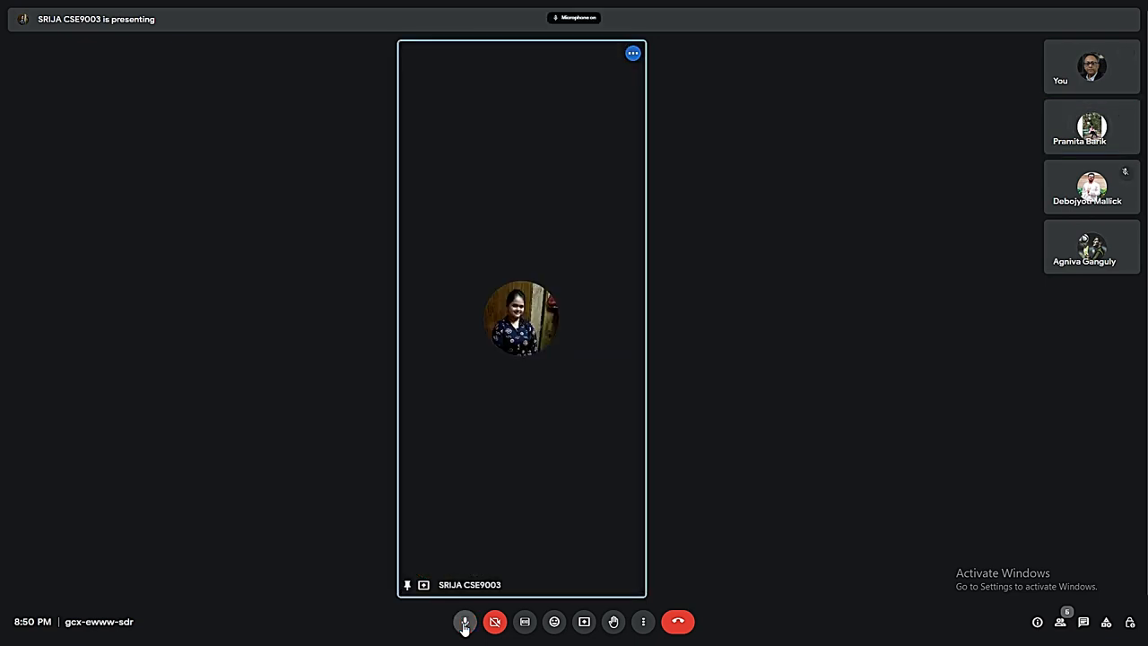